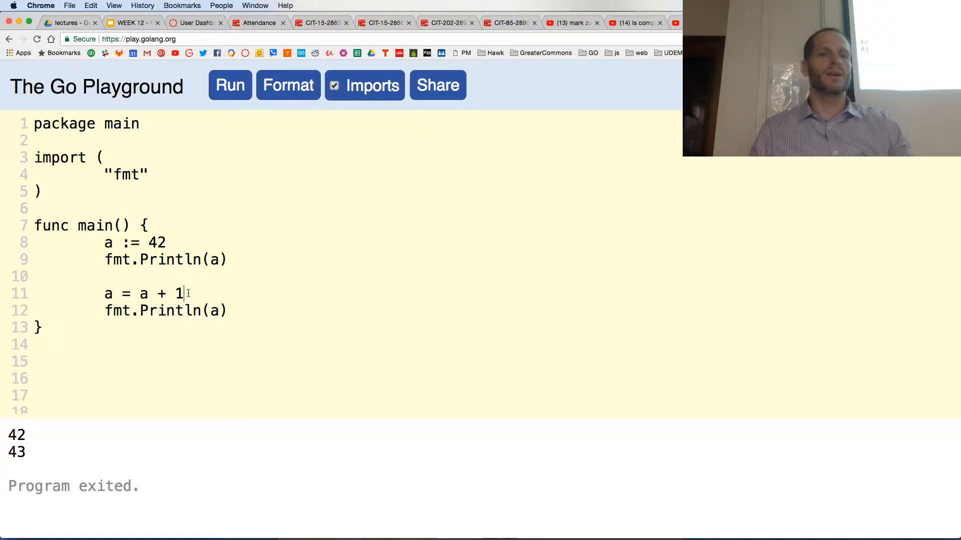
Highlight parts of the a = a + 1 assignment to explain the increment.
left_click_drag(140, 293, 182, 293)
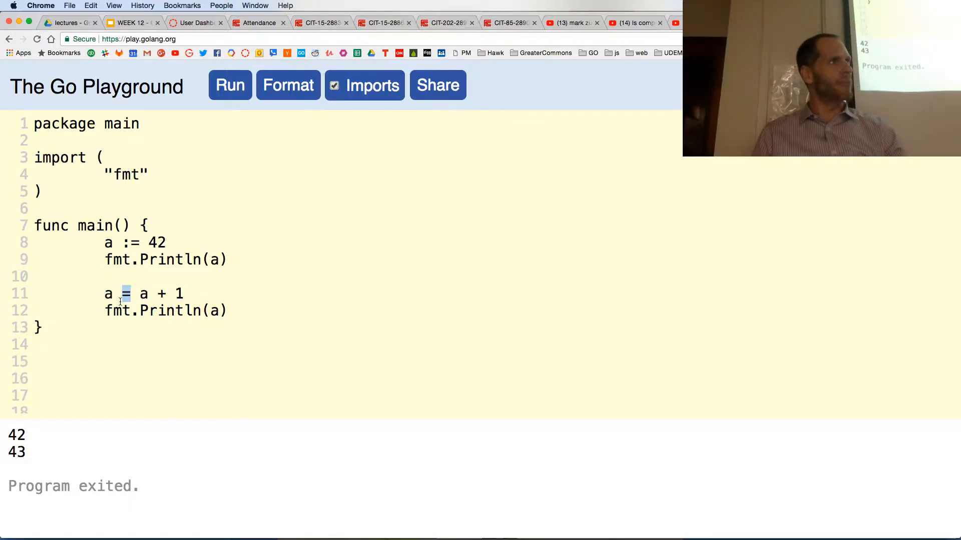
left_click_drag(140, 293, 182, 293)
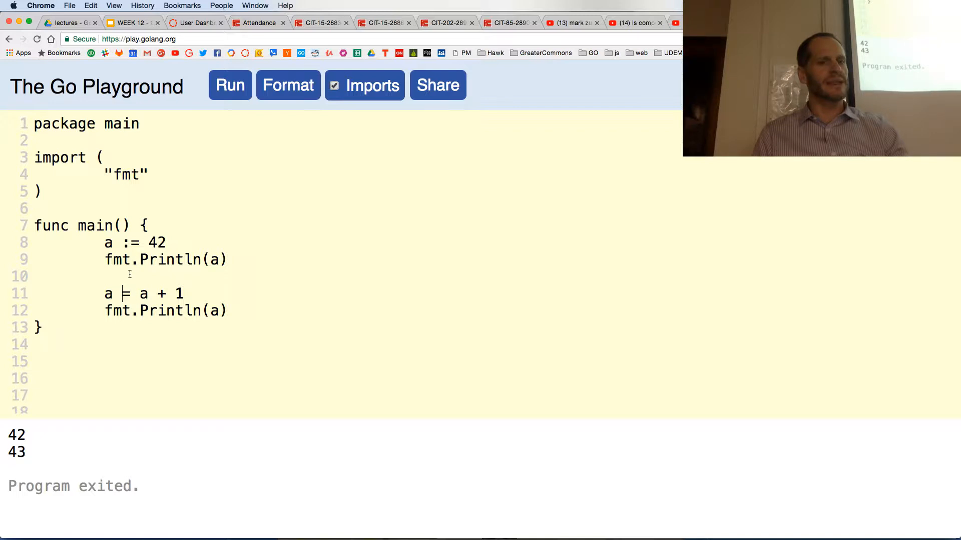
double_click(108, 242)
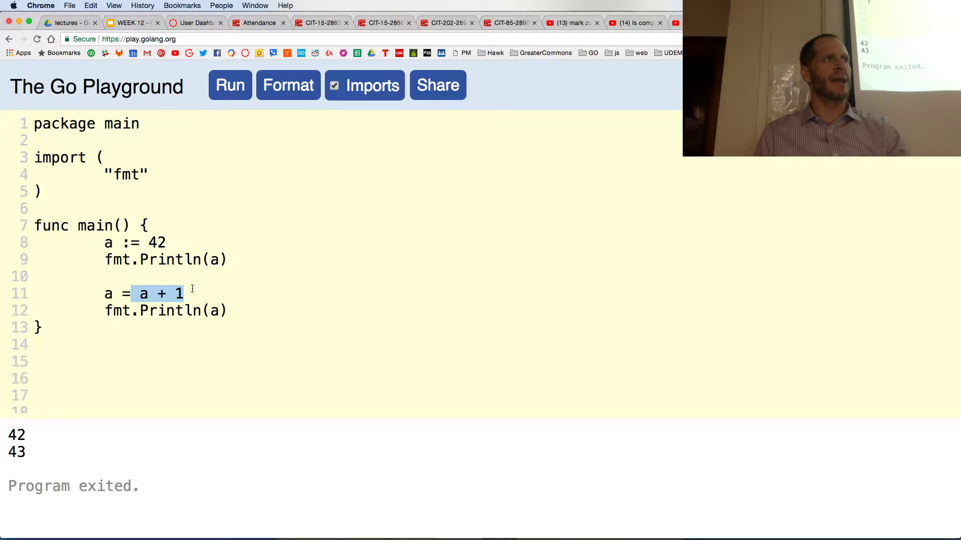
left_click(148, 281)
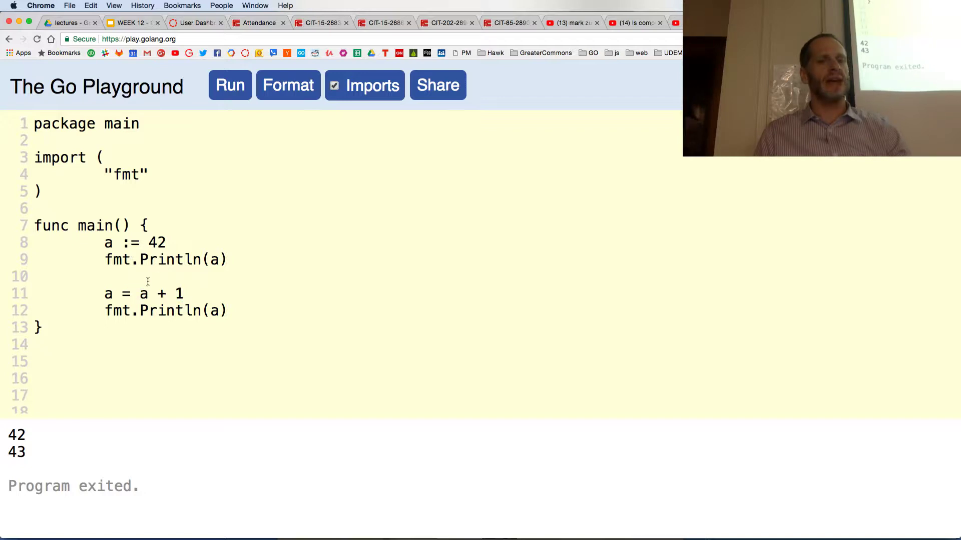
left_click_drag(140, 293, 185, 293)
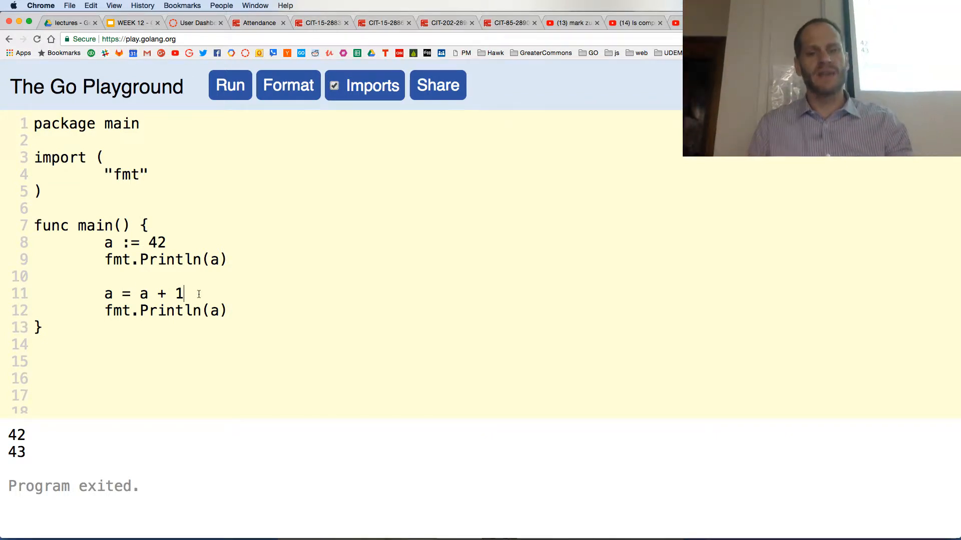
Draft a shorthand increment line (a += 1, then a -= 1) and delete it back to just a.
type("a += 1")
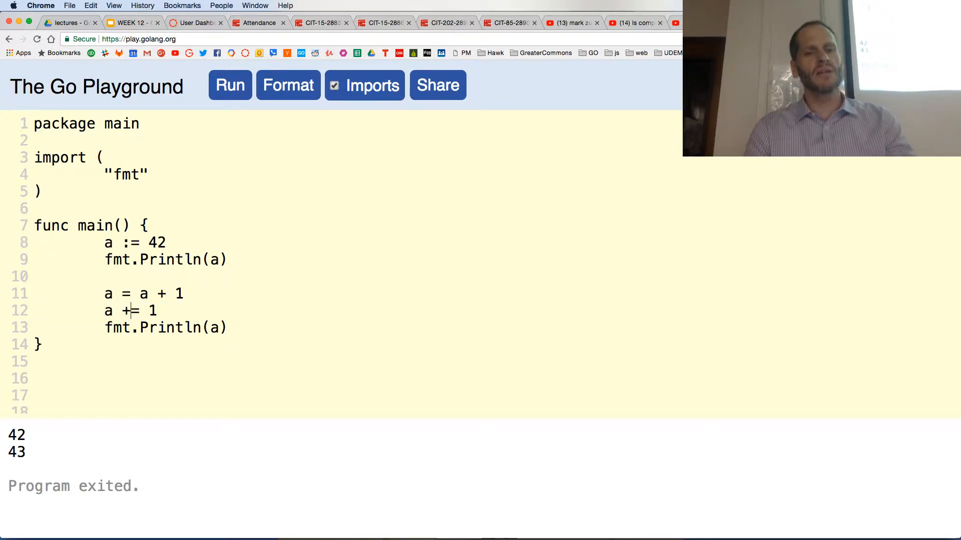
type("-")
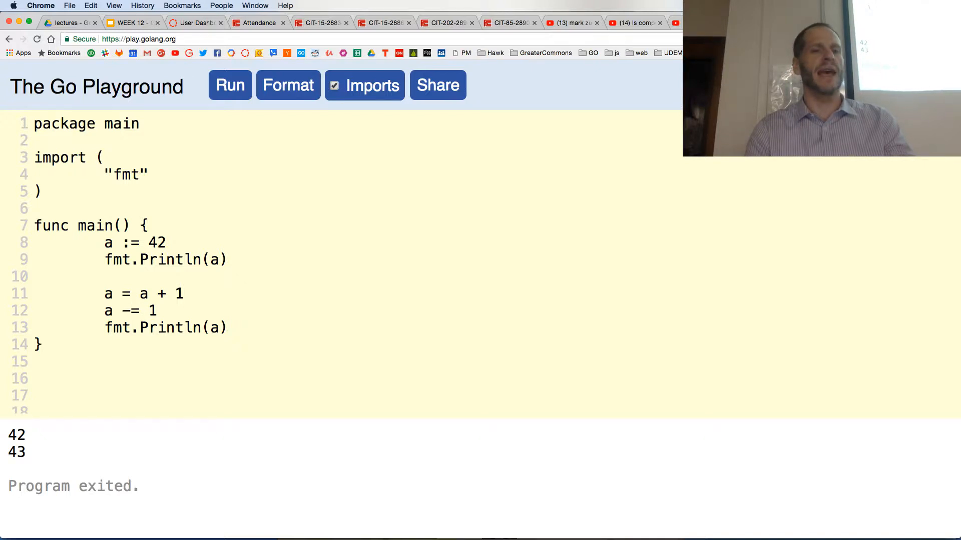
double_click(153, 310)
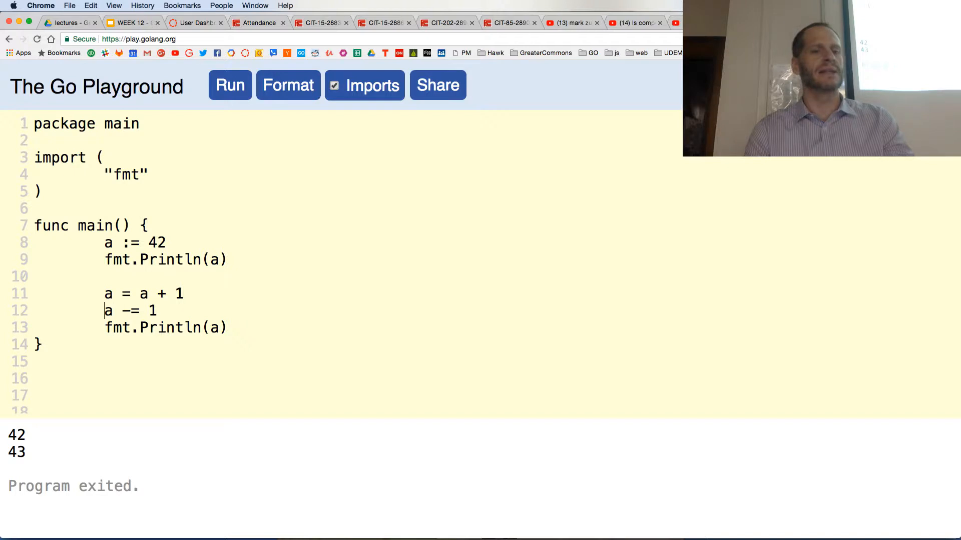
left_click_drag(105, 310, 105, 327)
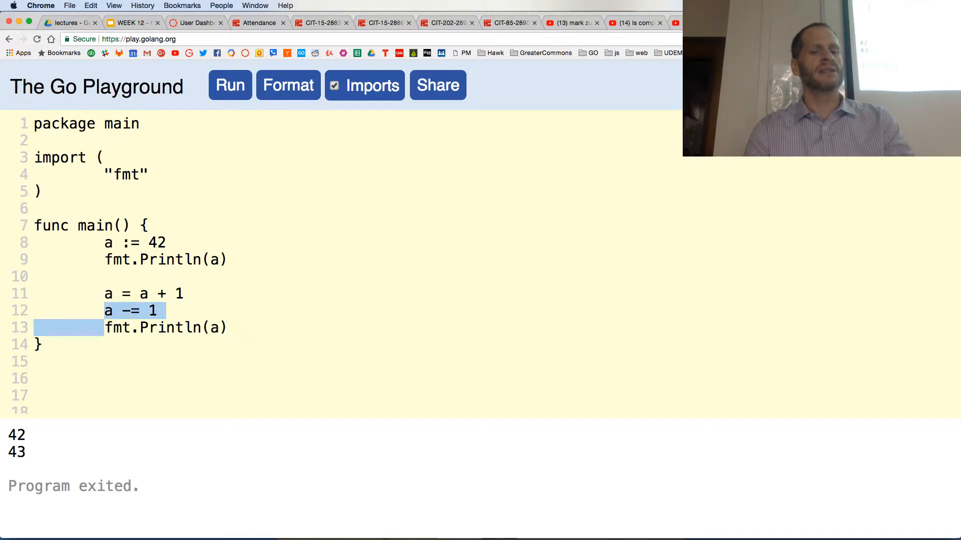
key("Backspace")
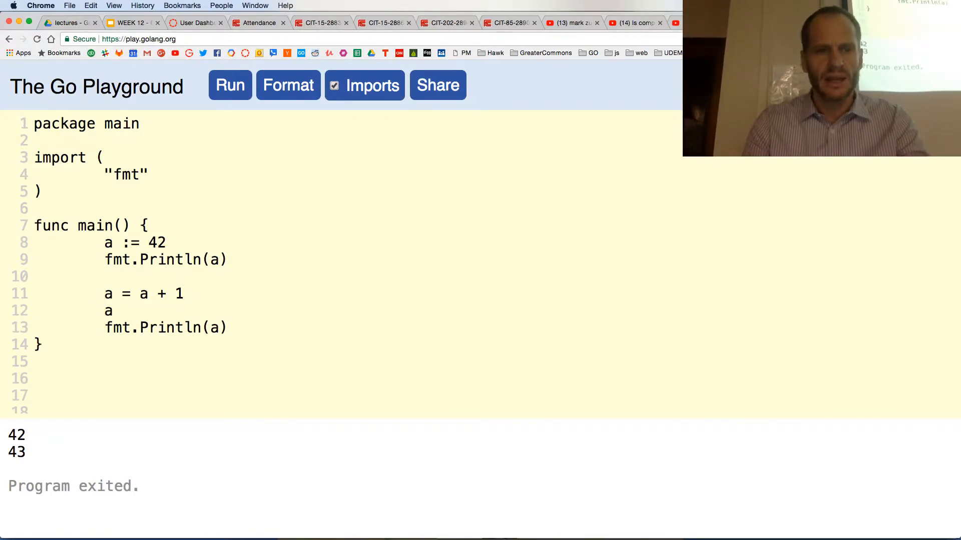
Finish the line as a += 1 and comment out, then remove, the old a = a + 1 line.
type("+= 1")
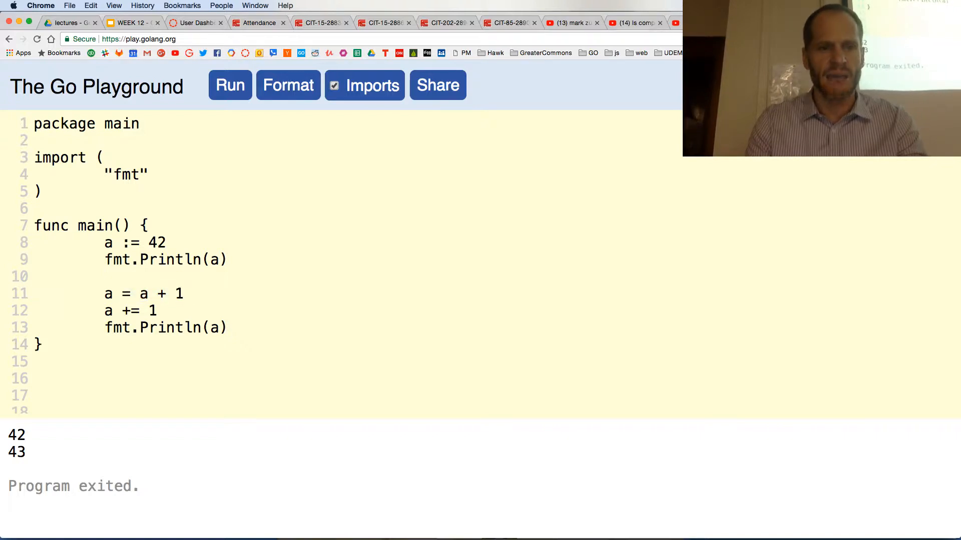
type("//")
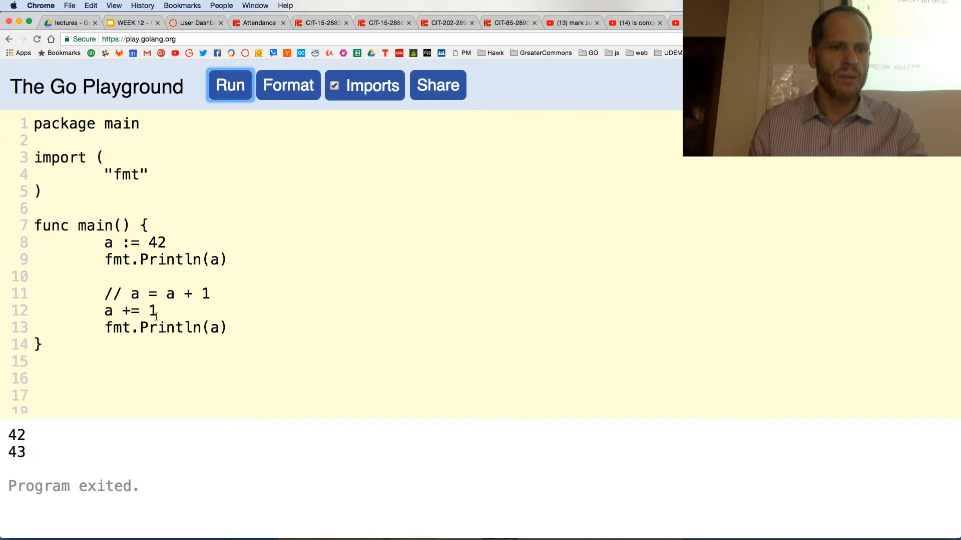
left_click_drag(104, 293, 211, 293)
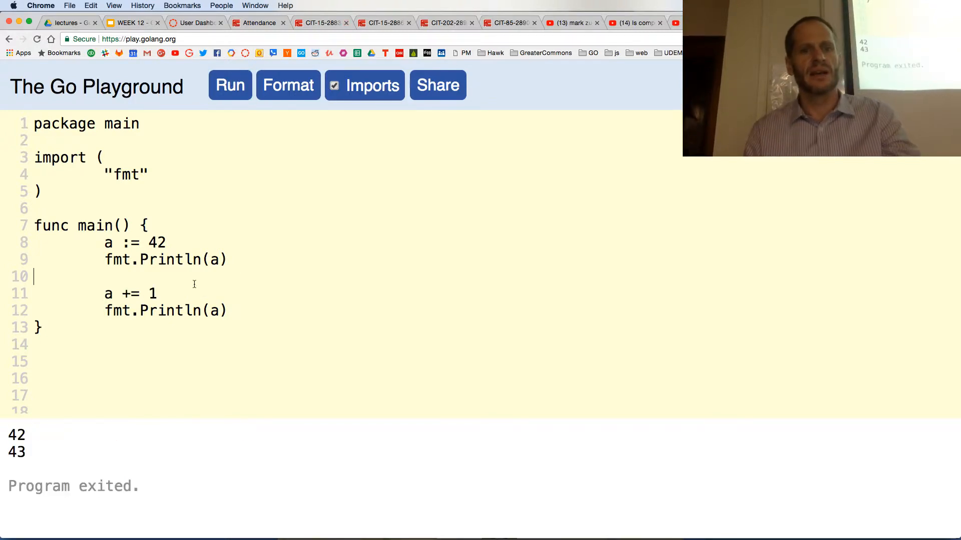
type("// a = a + 1")
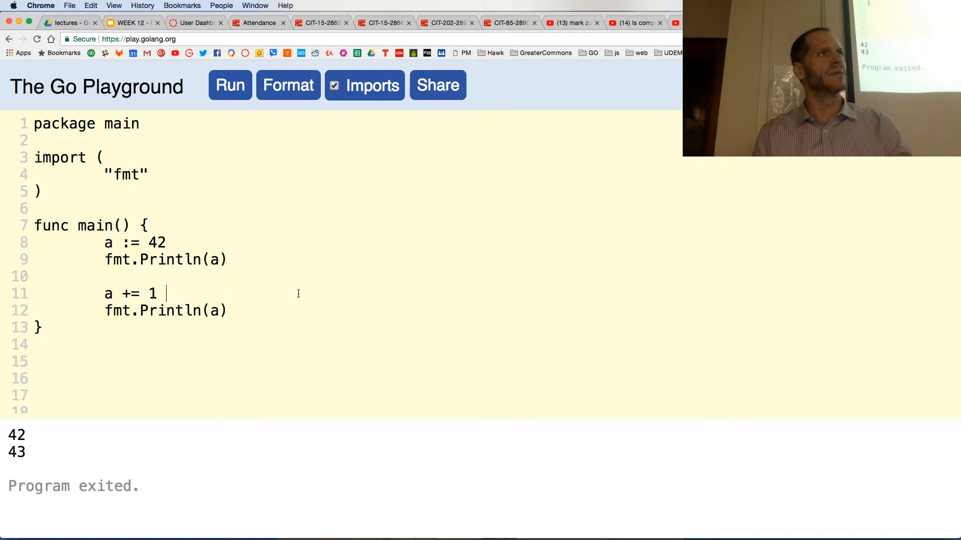
Undo back to a = a + 1 and place the caret after main's closing brace.
key("Backspace")
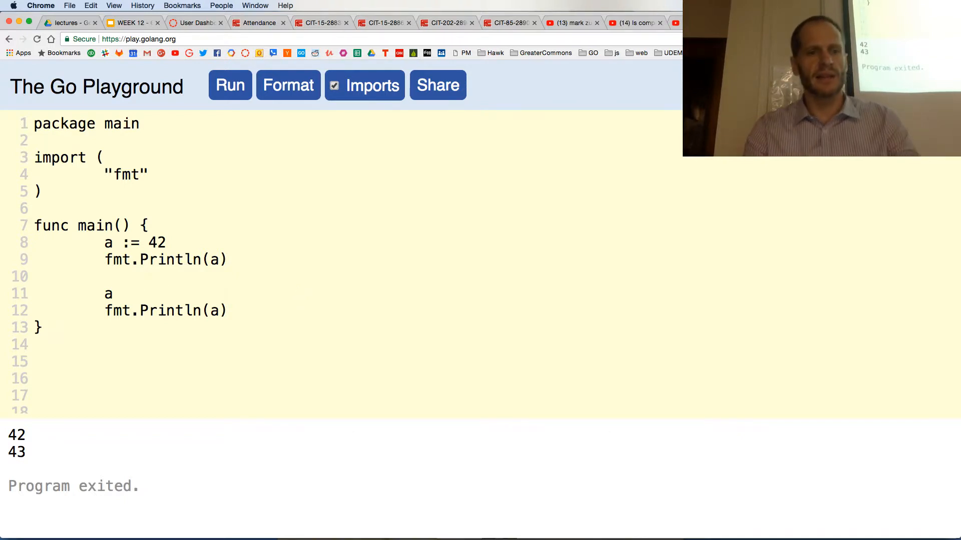
type("// a = a + 1")
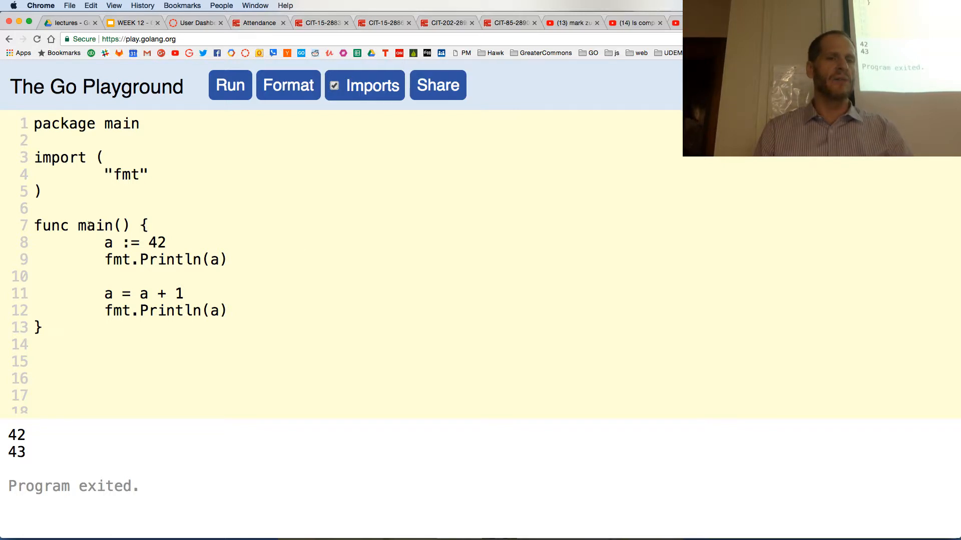
double_click(94, 225)
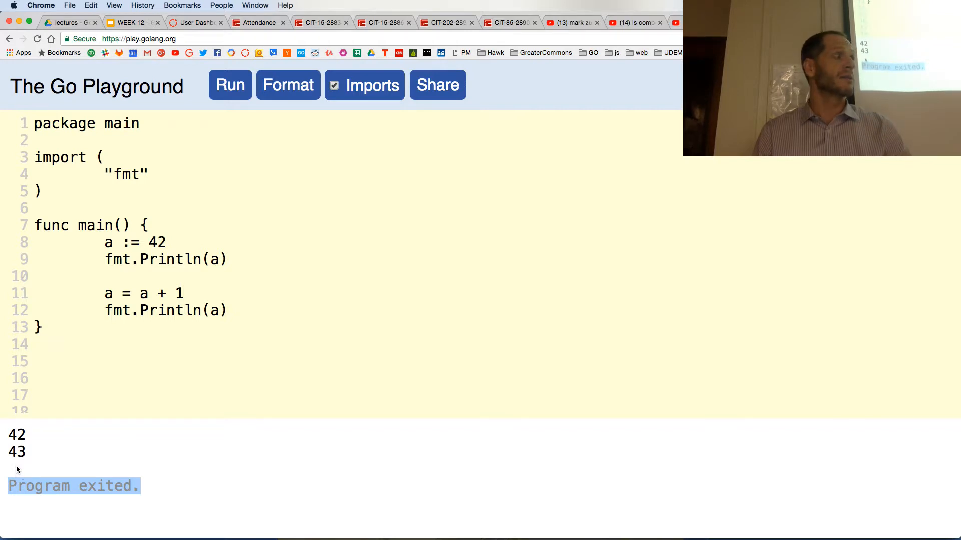
left_click(135, 278)
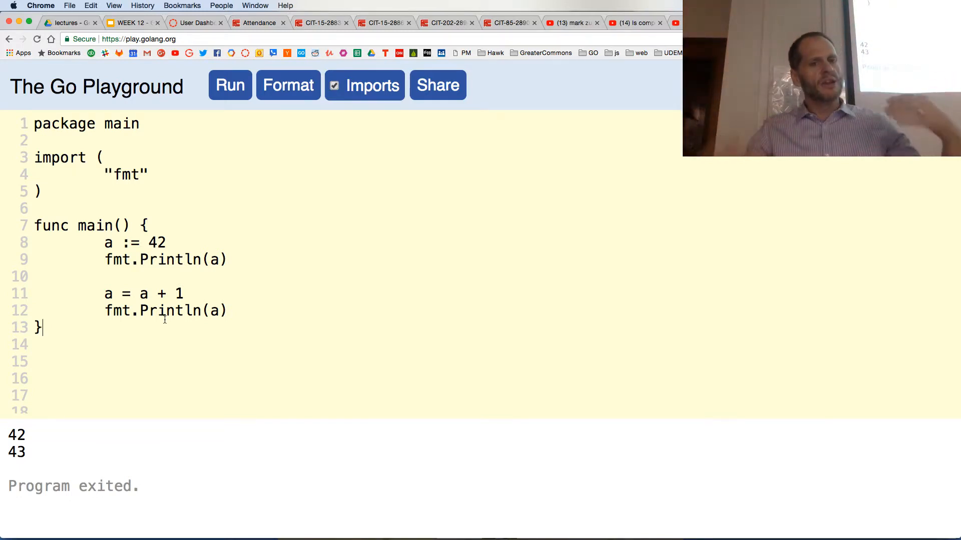
Wrap the print and increment in a for a < 100 loop after a := 42.
key("Enter")
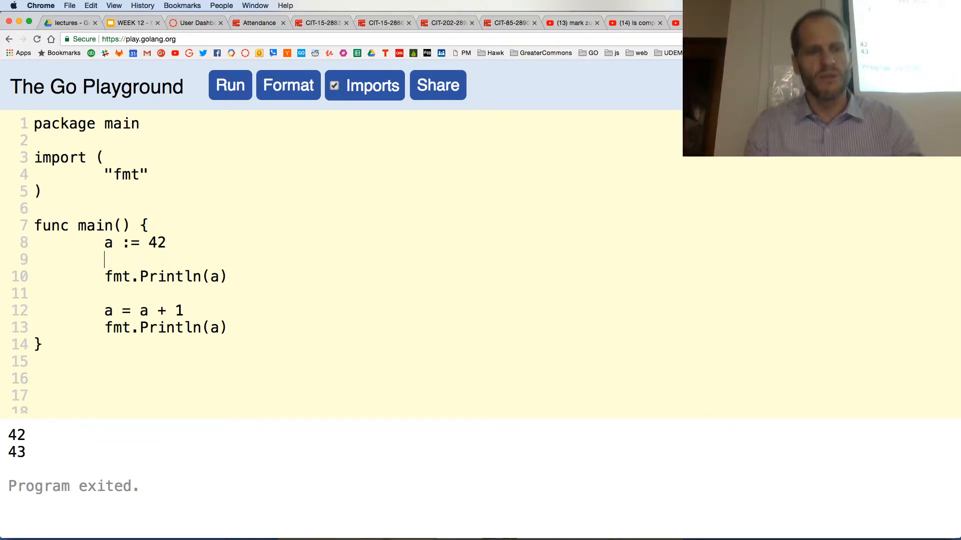
type("for <>")
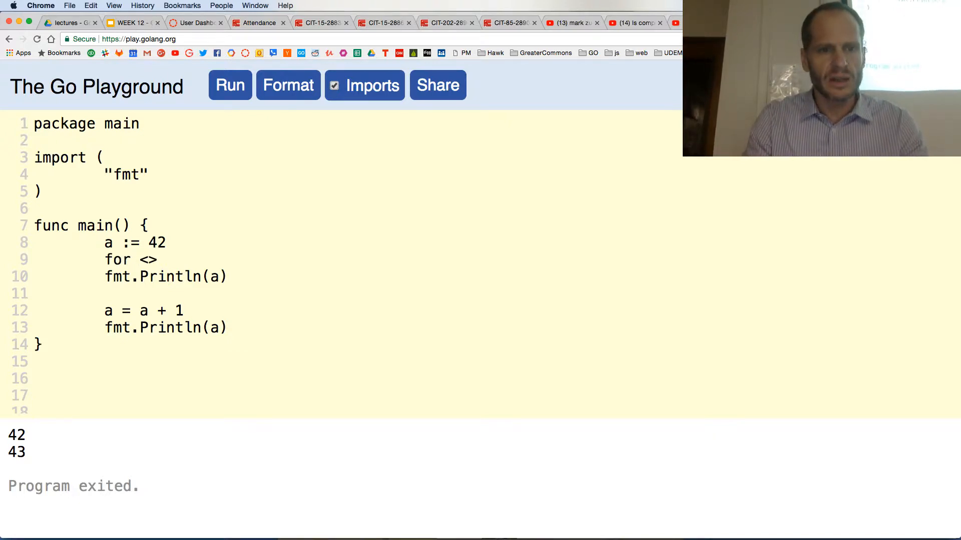
type("CONDITION {")
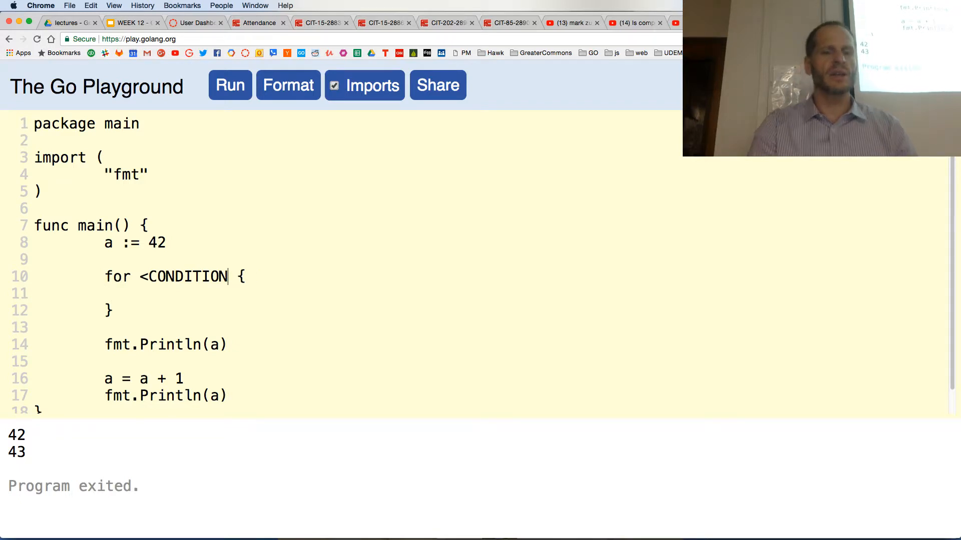
key("Backspace")
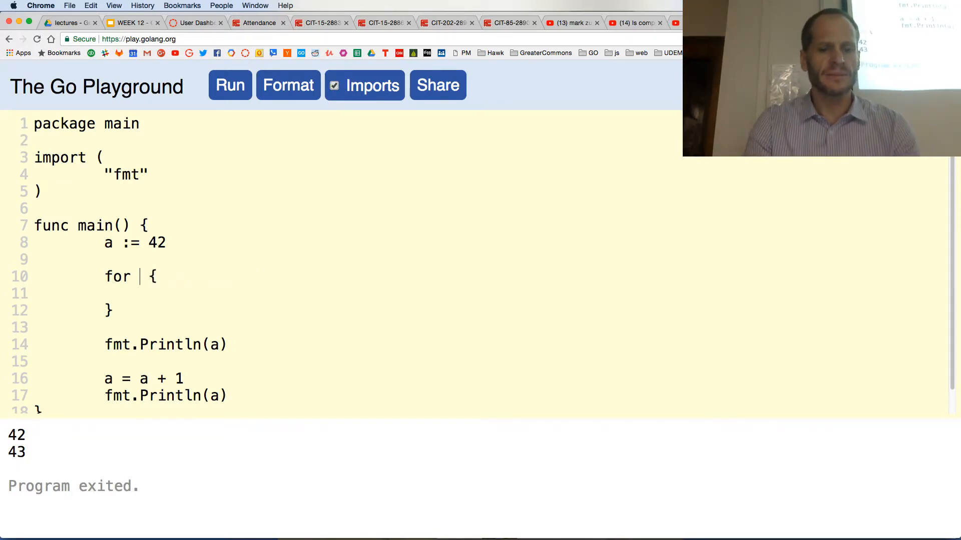
type("a < 100")
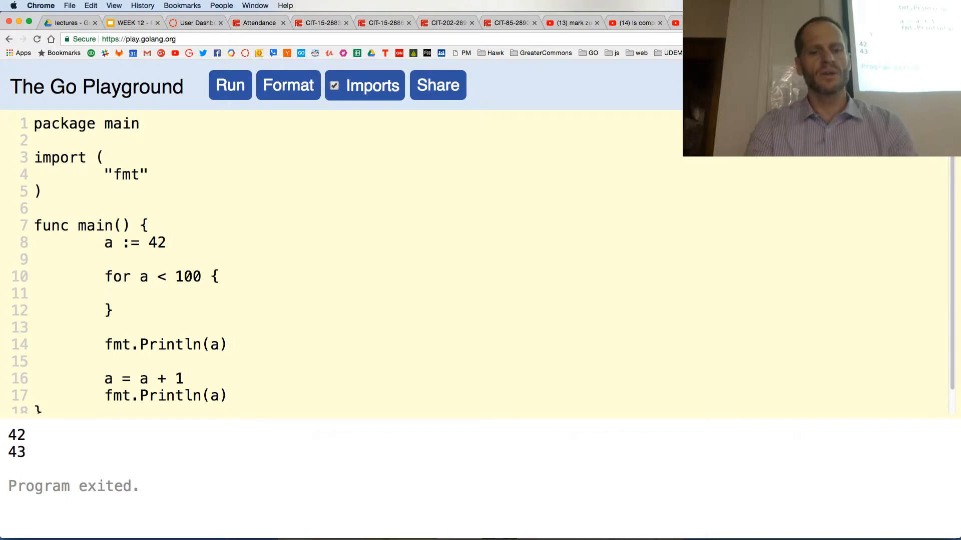
type("fmt.Println*")
type("a =")
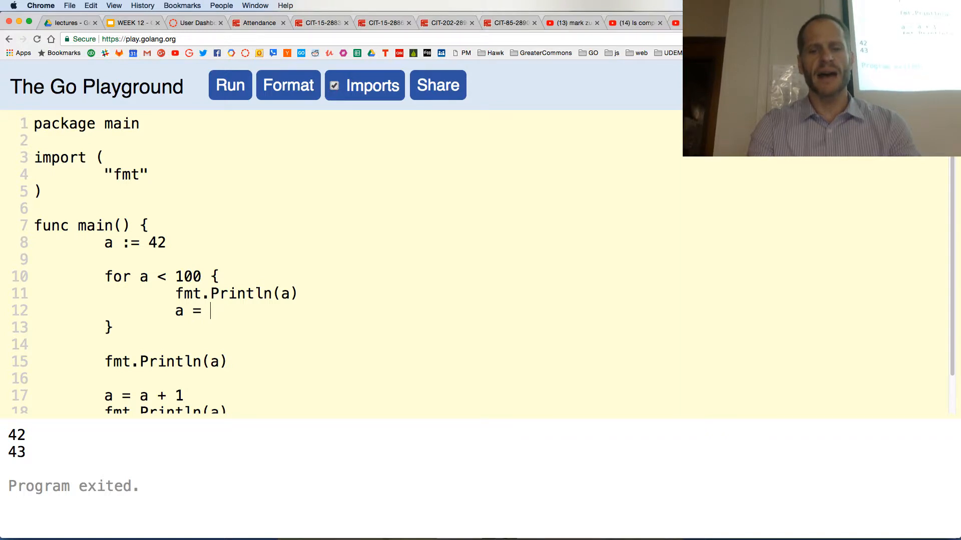
type("a + 1")
left_click(166, 361)
type("\"")
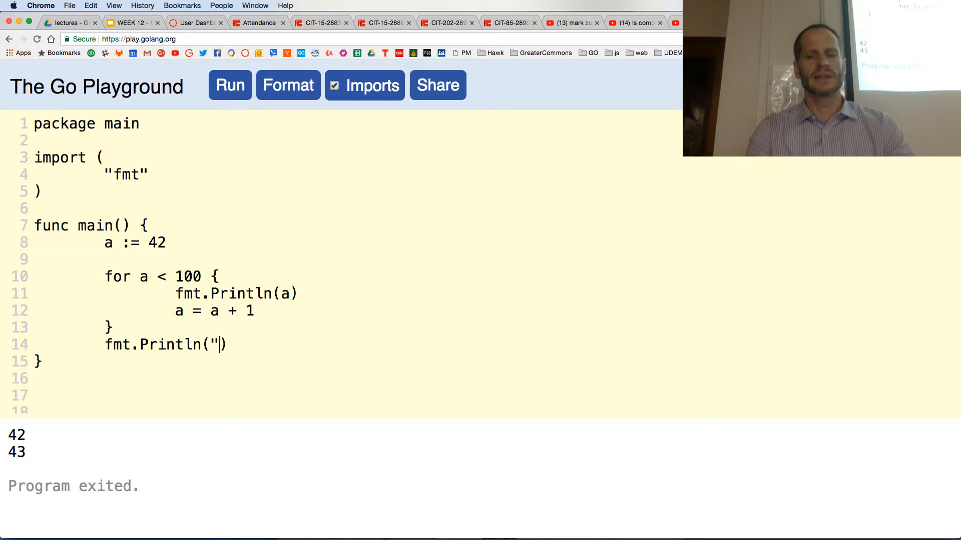
Print "all done!" after the loop with a blank line before it.
type("all done!\"")
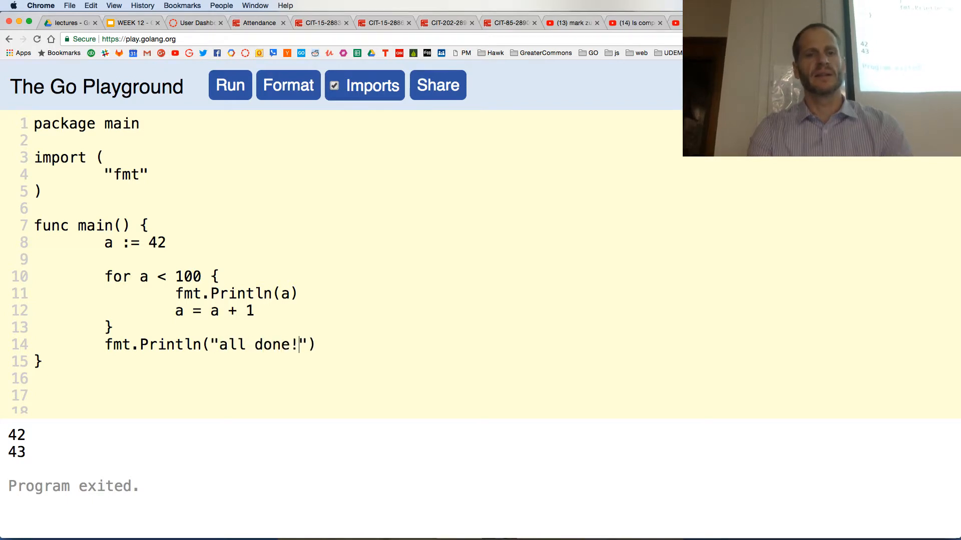
key("Enter")
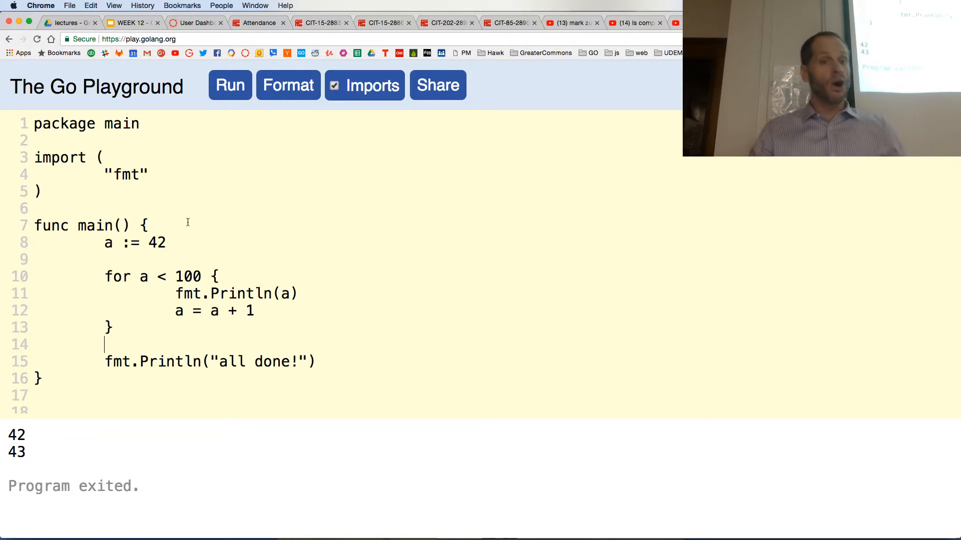
Highlight the loop condition, the incremented a, and the loop body to explain them.
left_click_drag(139, 276, 202, 277)
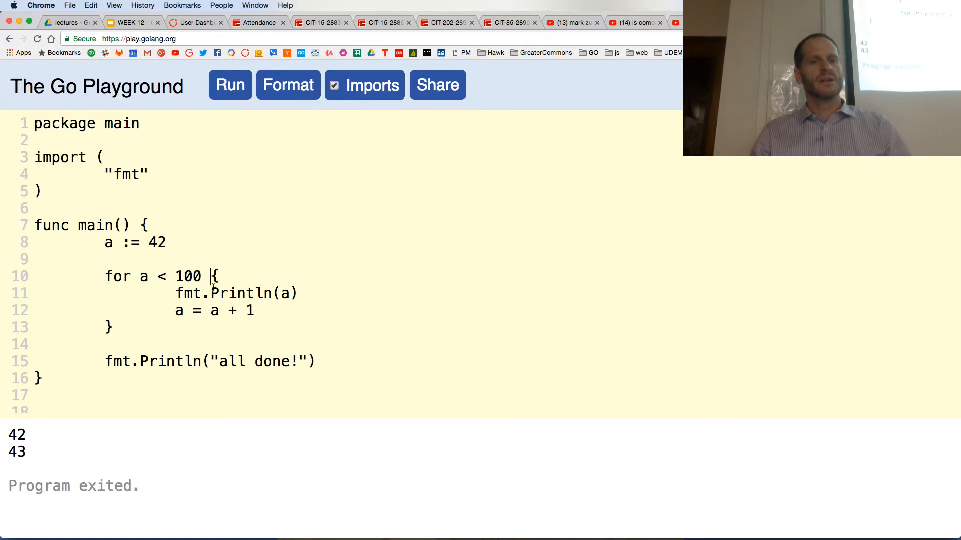
left_click_drag(190, 310, 254, 310)
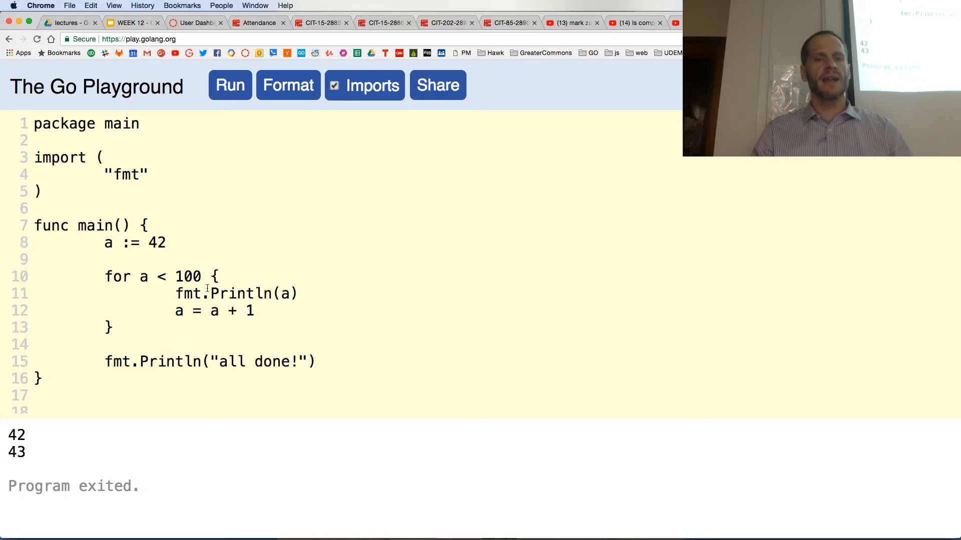
left_click(185, 311)
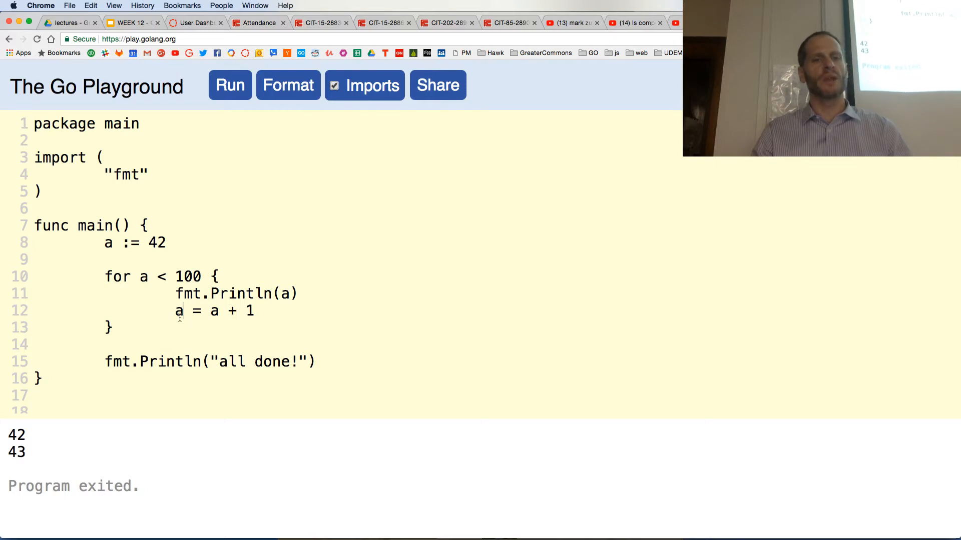
double_click(178, 310)
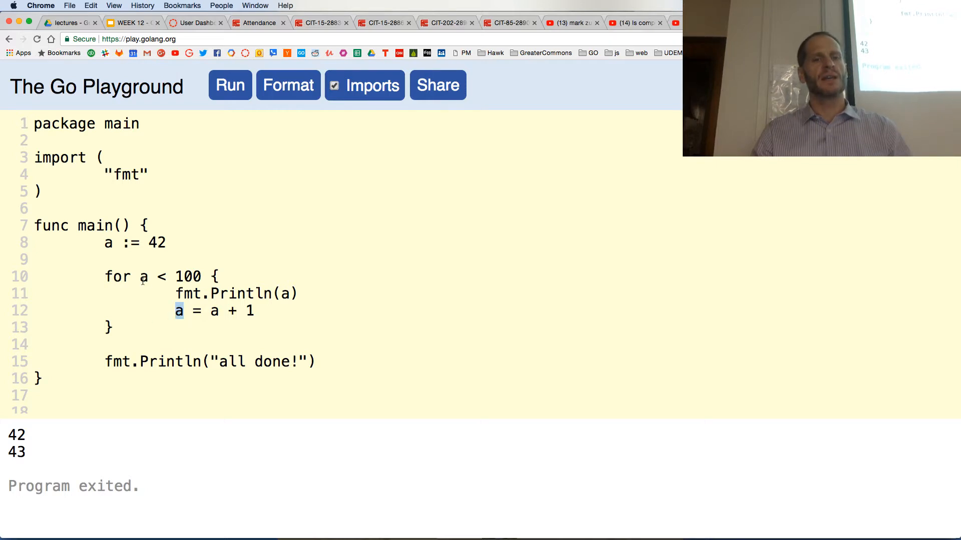
left_click_drag(211, 276, 112, 327)
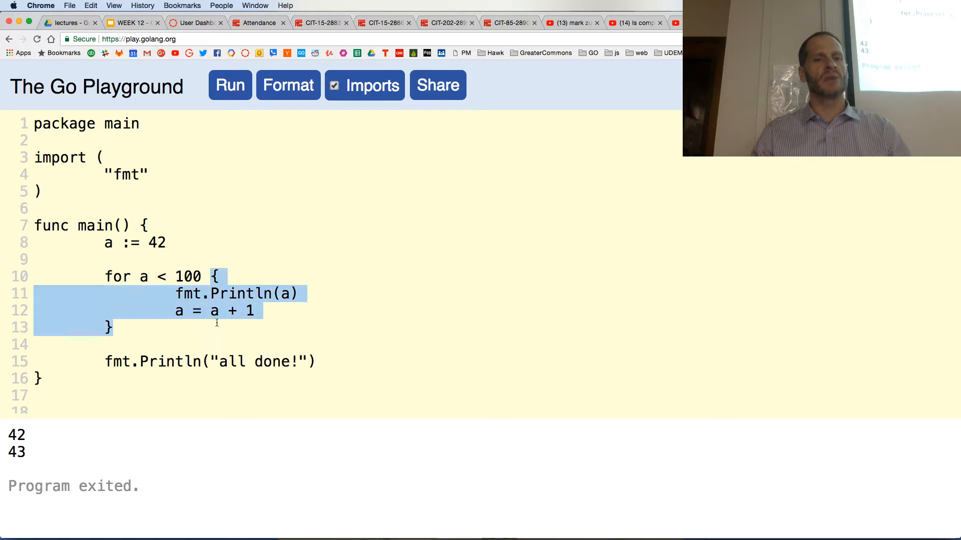
left_click(183, 310)
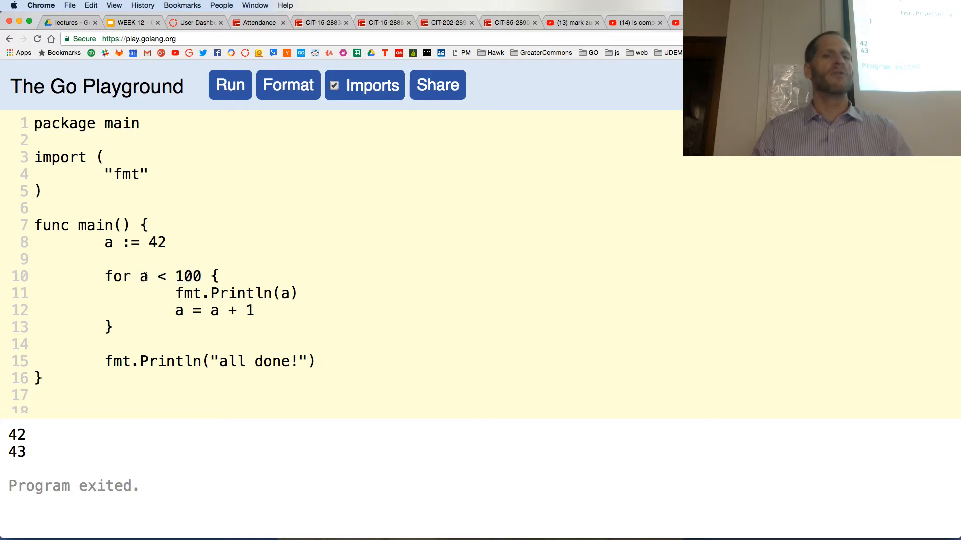
Run the program and scroll through the output counting up from 42.
left_click_drag(138, 277, 202, 276)
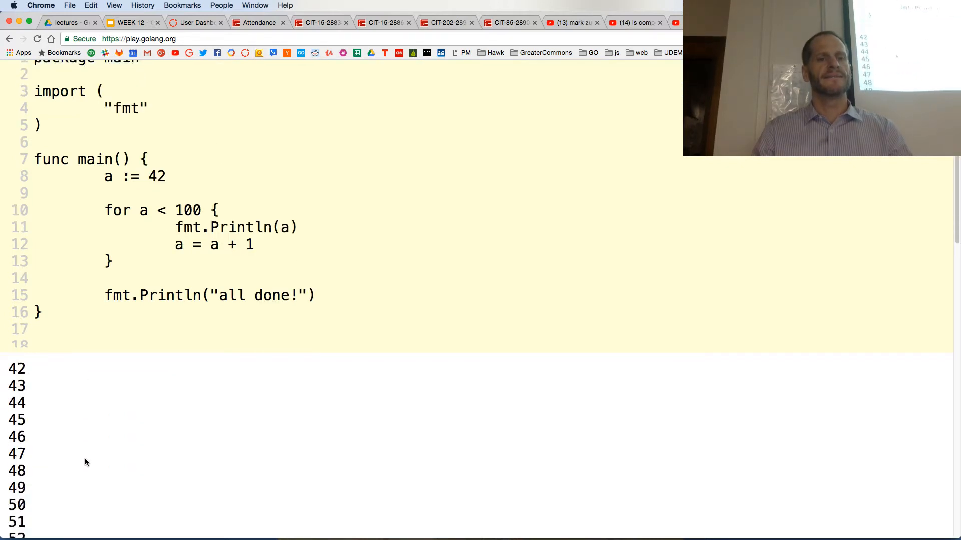
scroll("down", 3)
type("1")
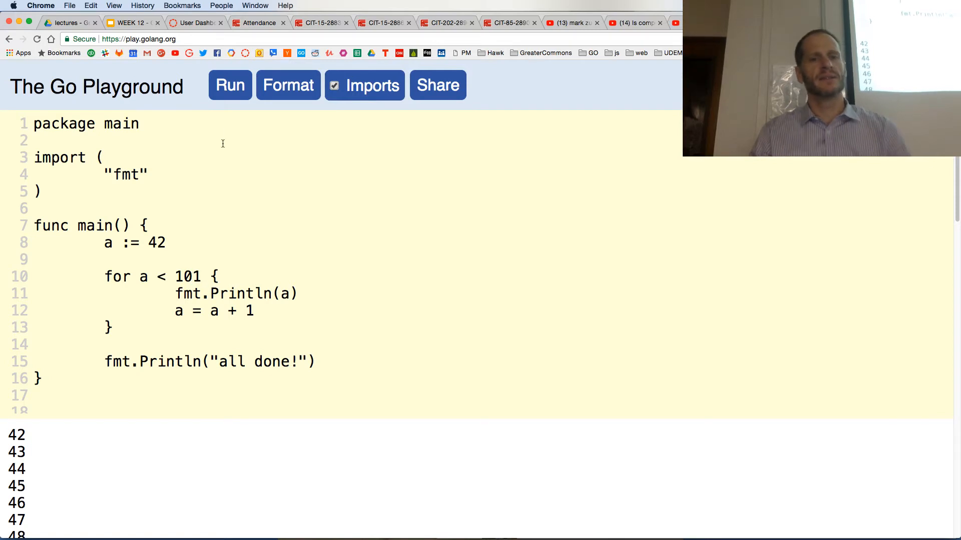
scroll("down", 3)
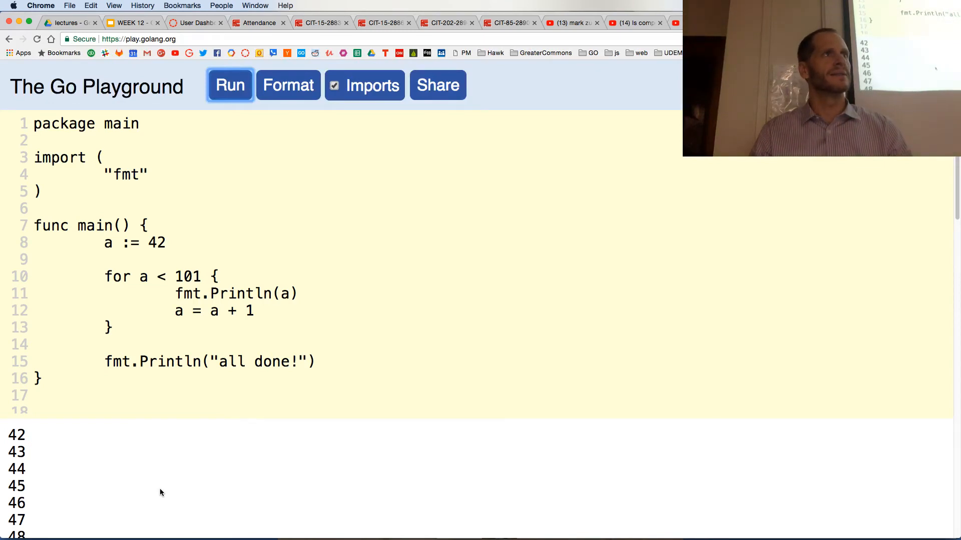
mouse_move(294, 419)
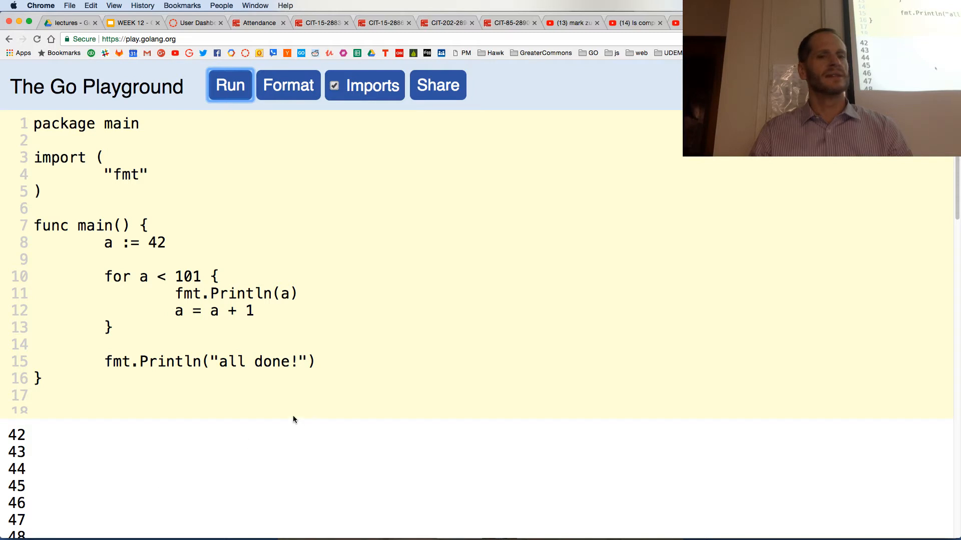
Start a at 1, print "I will not be a psychopath in class" in the loop, and run it.
left_click(287, 295)
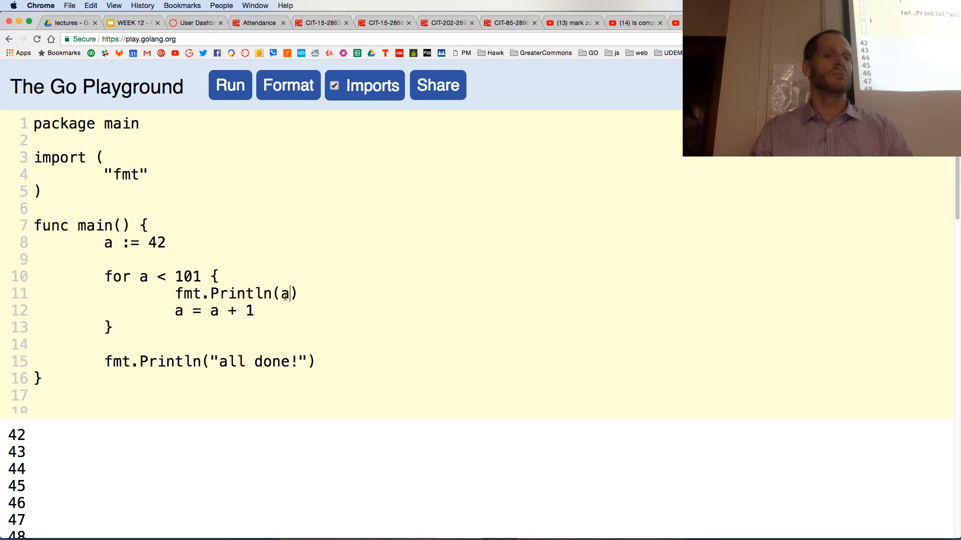
double_click(284, 293)
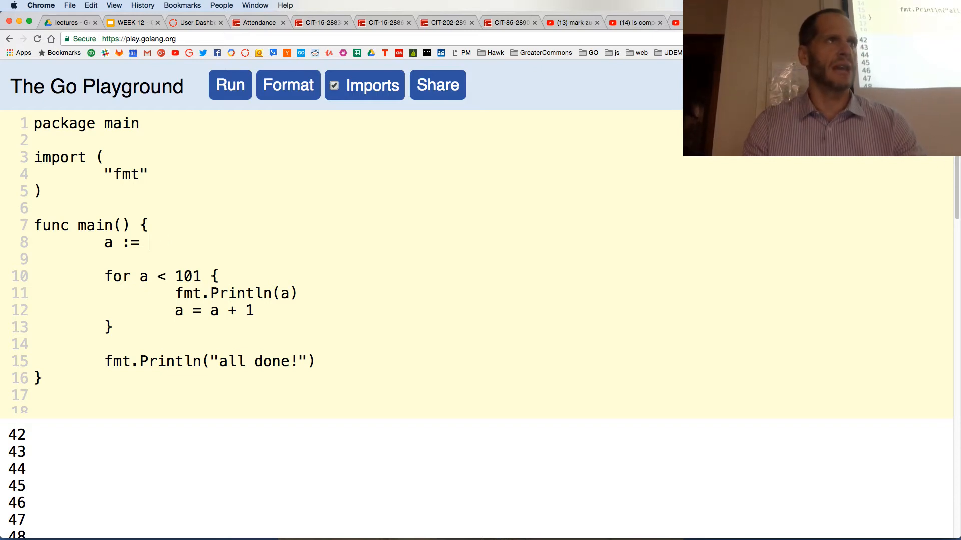
type("1")
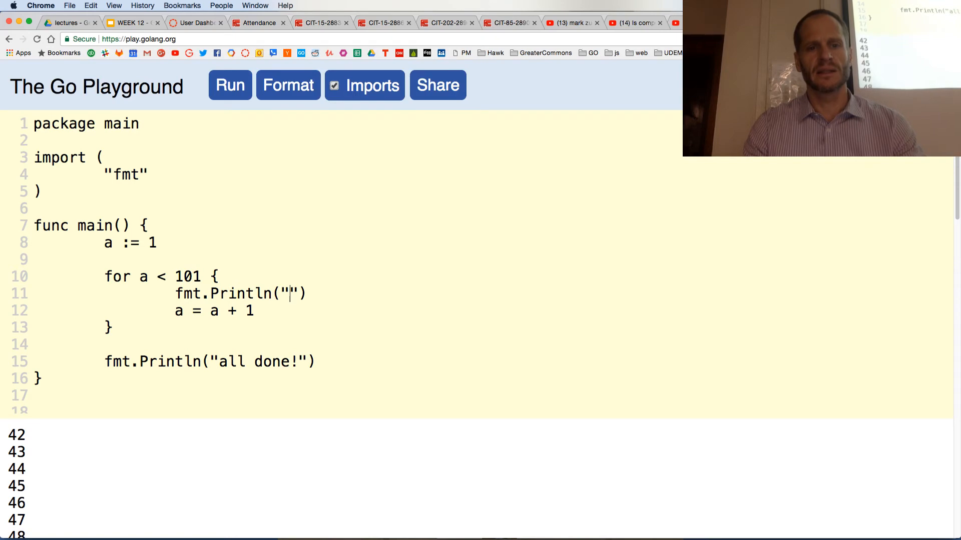
type("I will not be a psychopath in class")
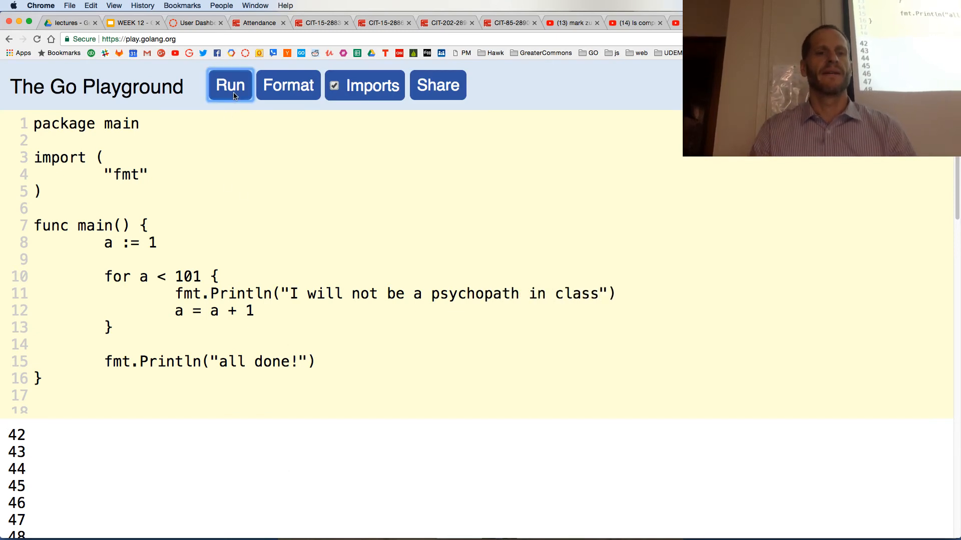
left_click(229, 85)
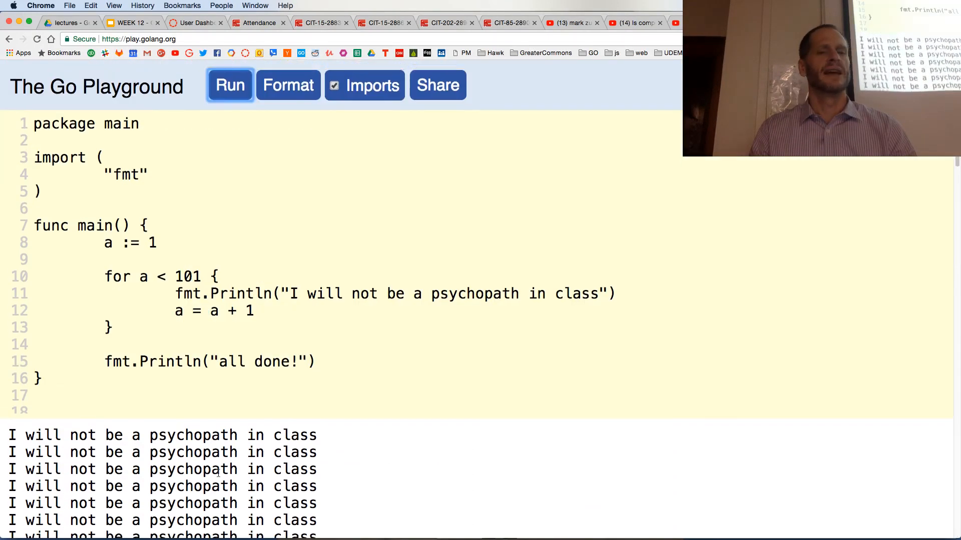
Print a followed by "I will be kind and love others" each iteration and run it.
left_click_drag(352, 293, 598, 293)
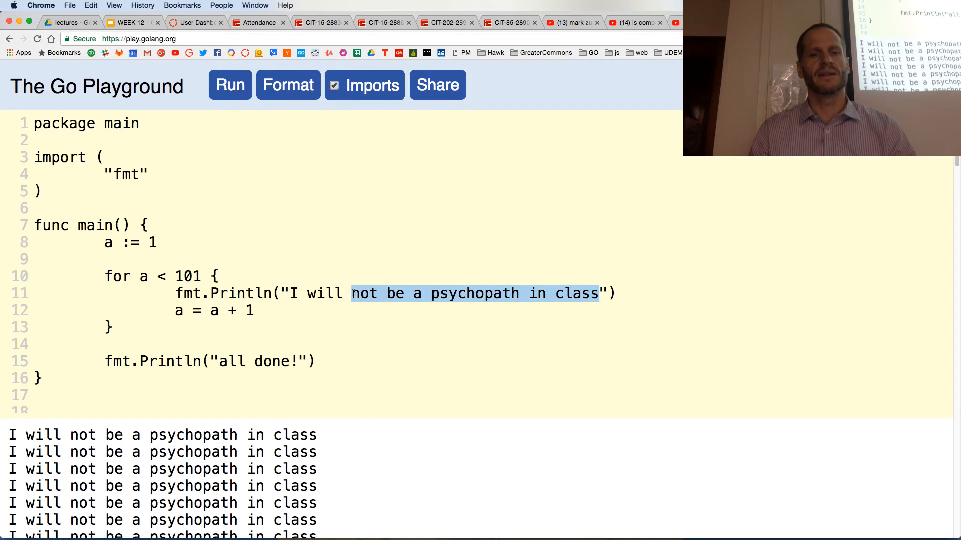
type("be kind and")
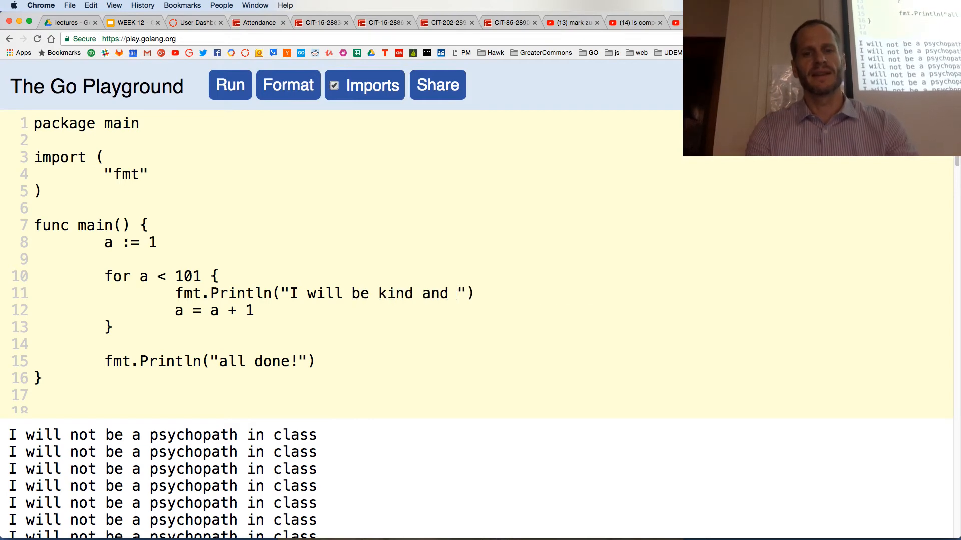
type("love other")
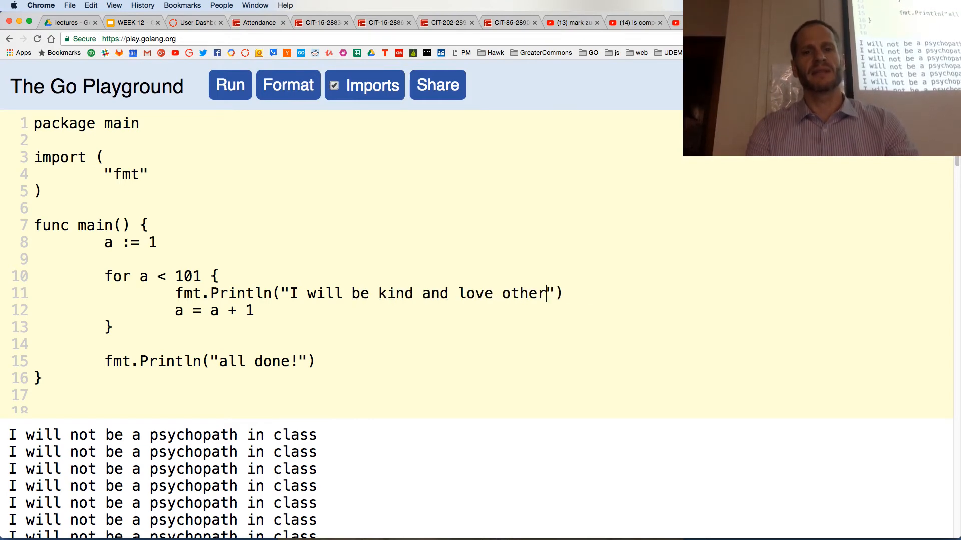
type("s")
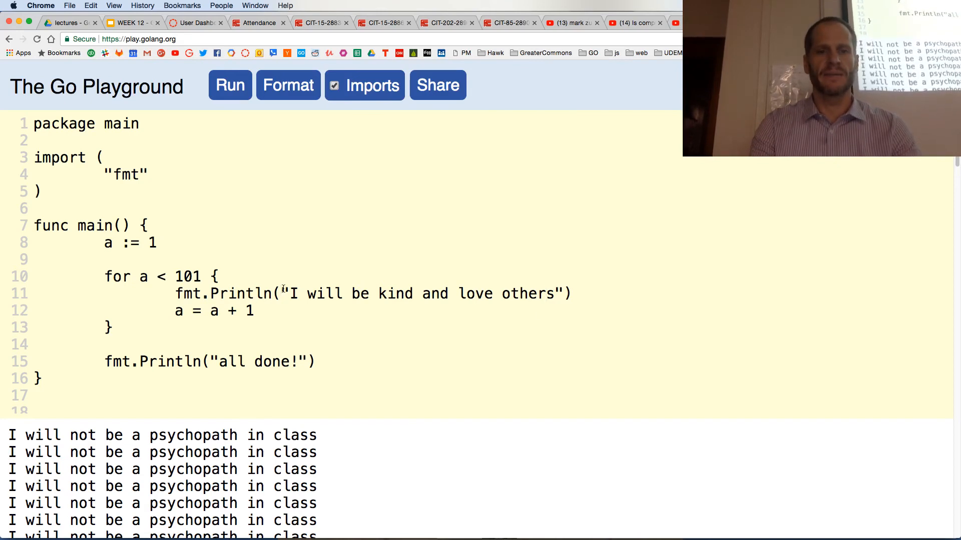
type("a,")
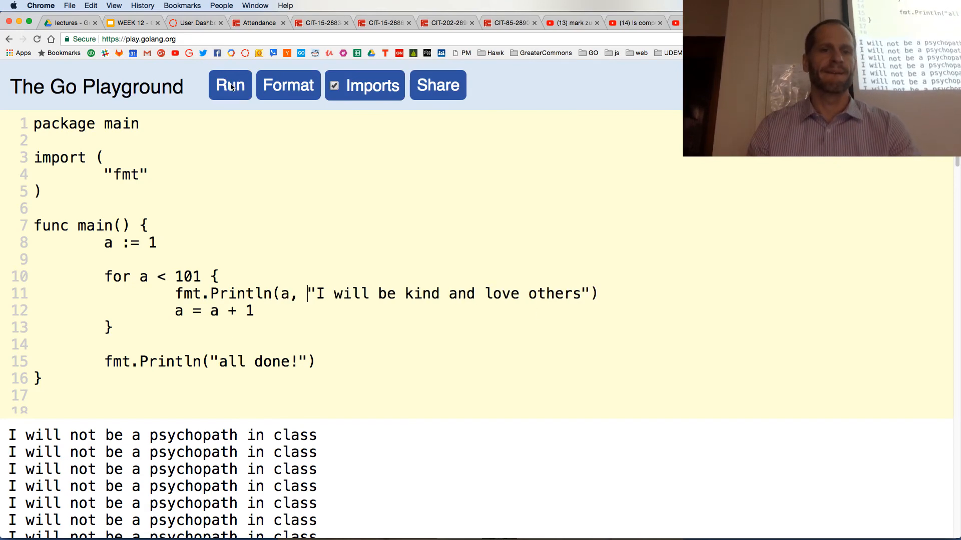
left_click(229, 84)
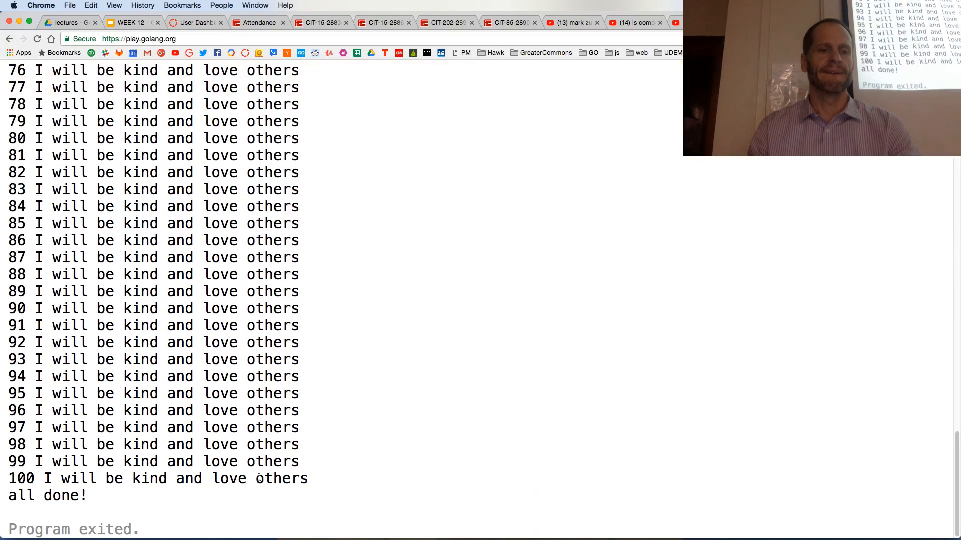